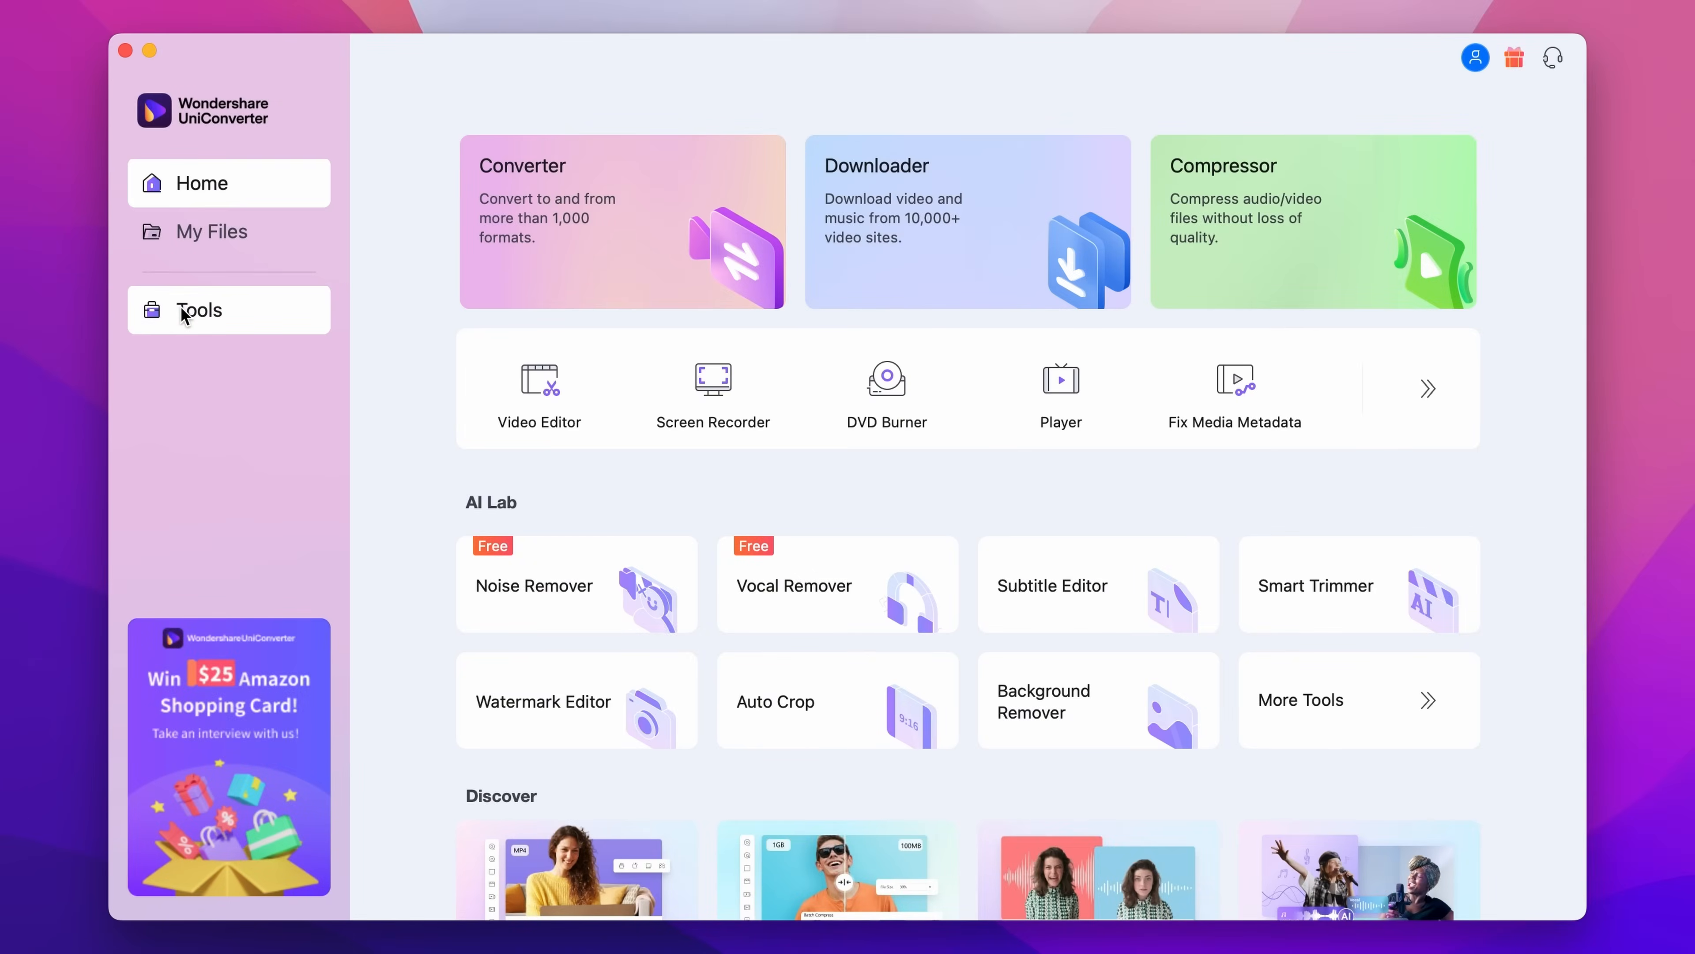
Step: Browse the Tools catalogue, scrolling through the video/audio, more tools and AI Lab sections
{"action": "left_click", "coordinate": [198, 310]}
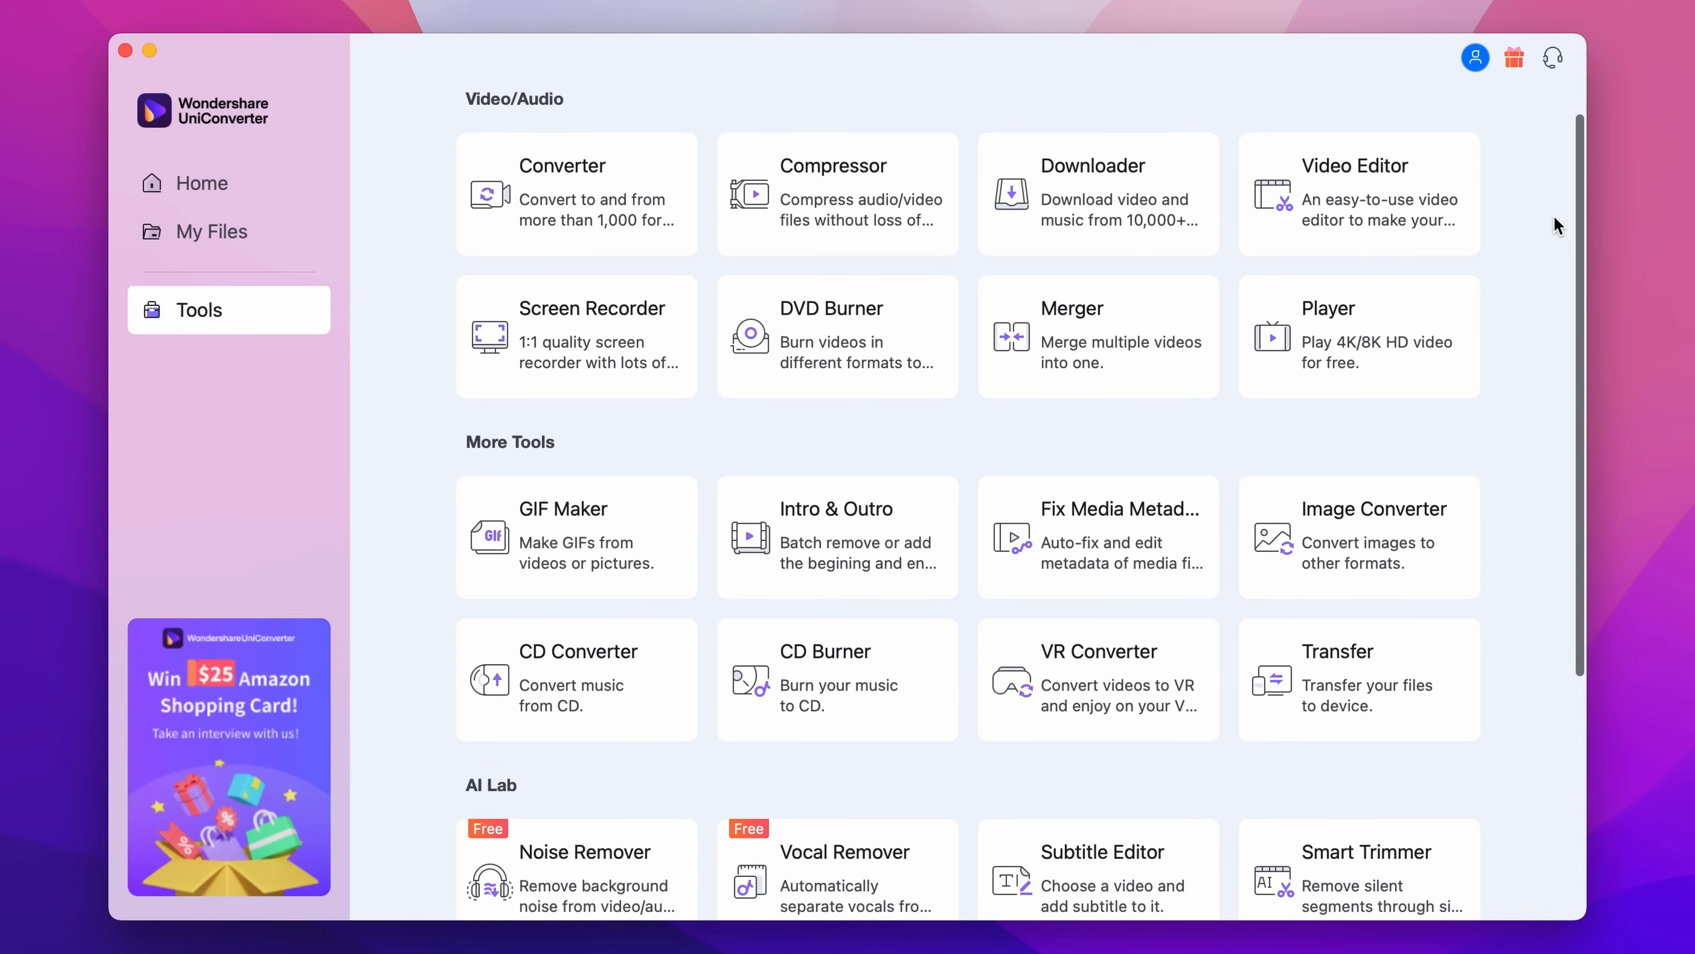
{"action": "scroll", "scroll_direction": "down", "scroll_amount": 3}
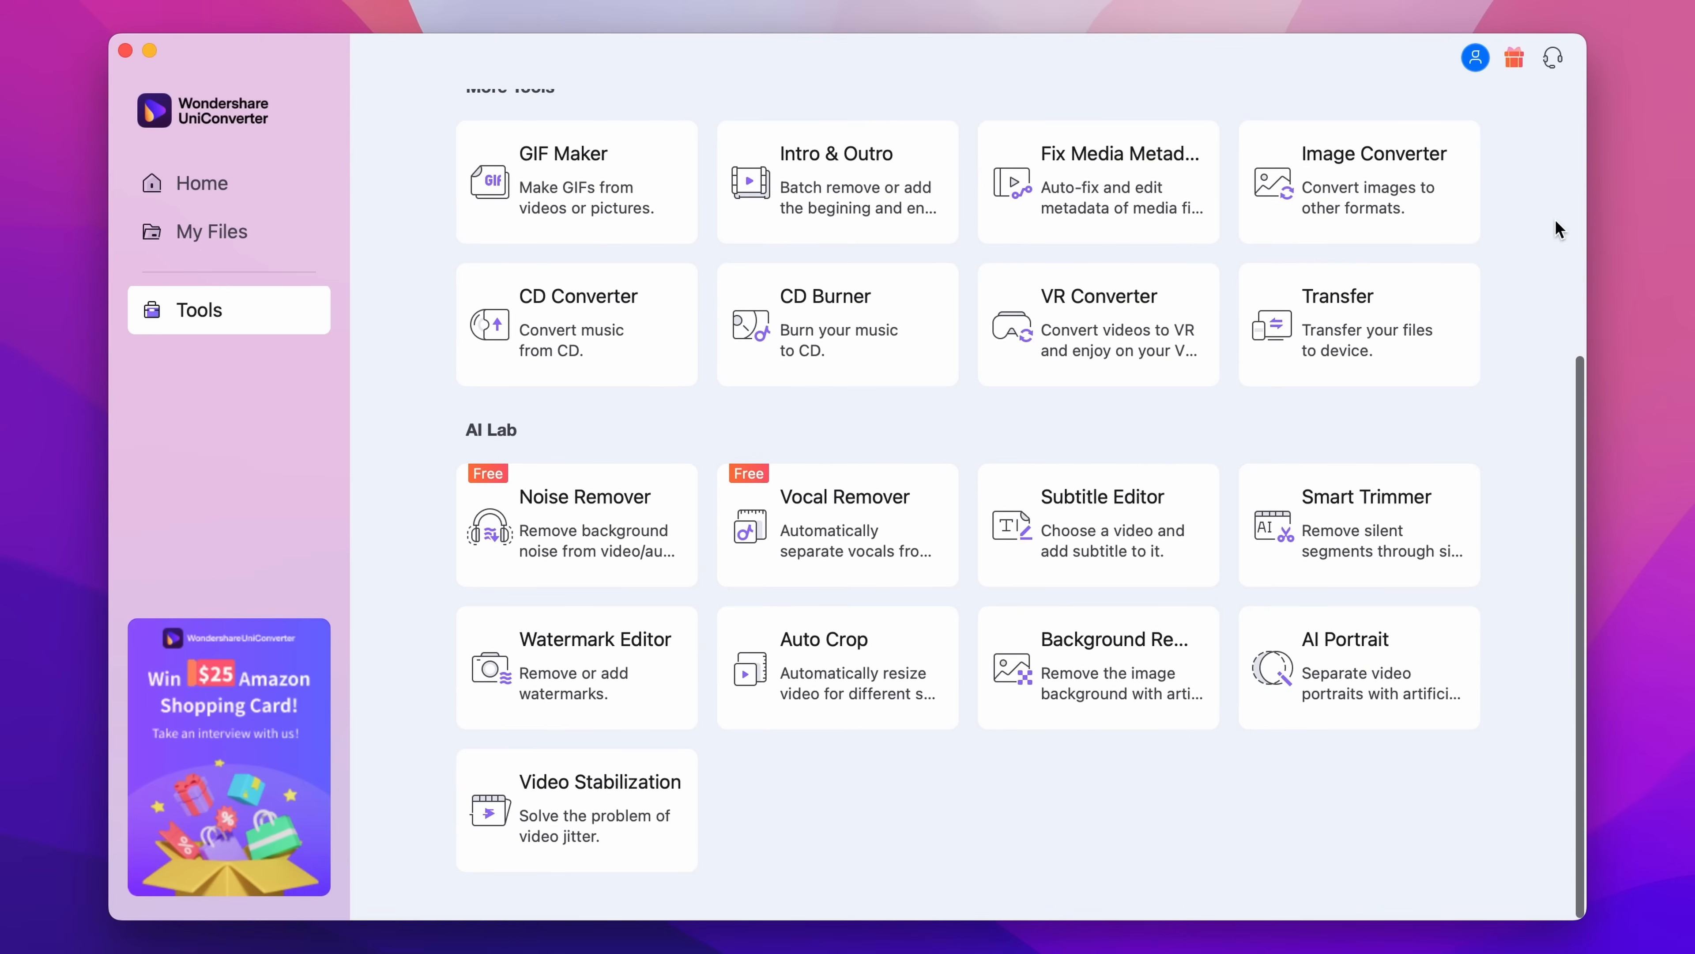
{"action": "scroll", "scroll_direction": "up", "scroll_amount": 3}
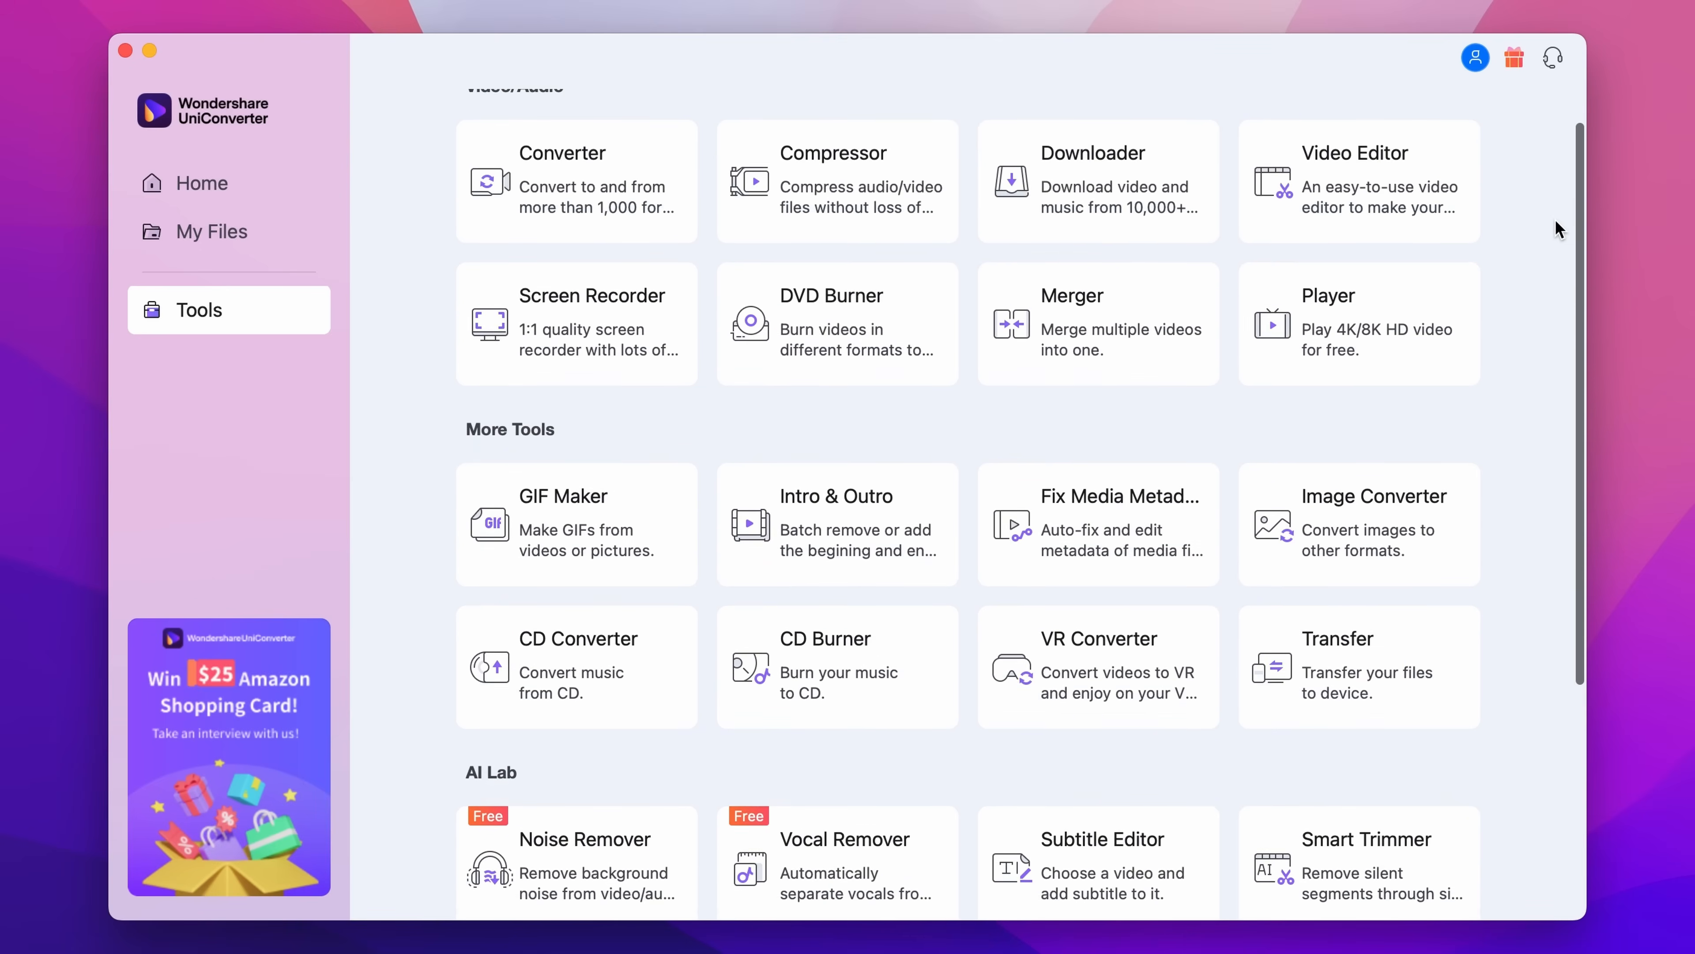
{"action": "scroll", "scroll_direction": "up", "scroll_amount": 3}
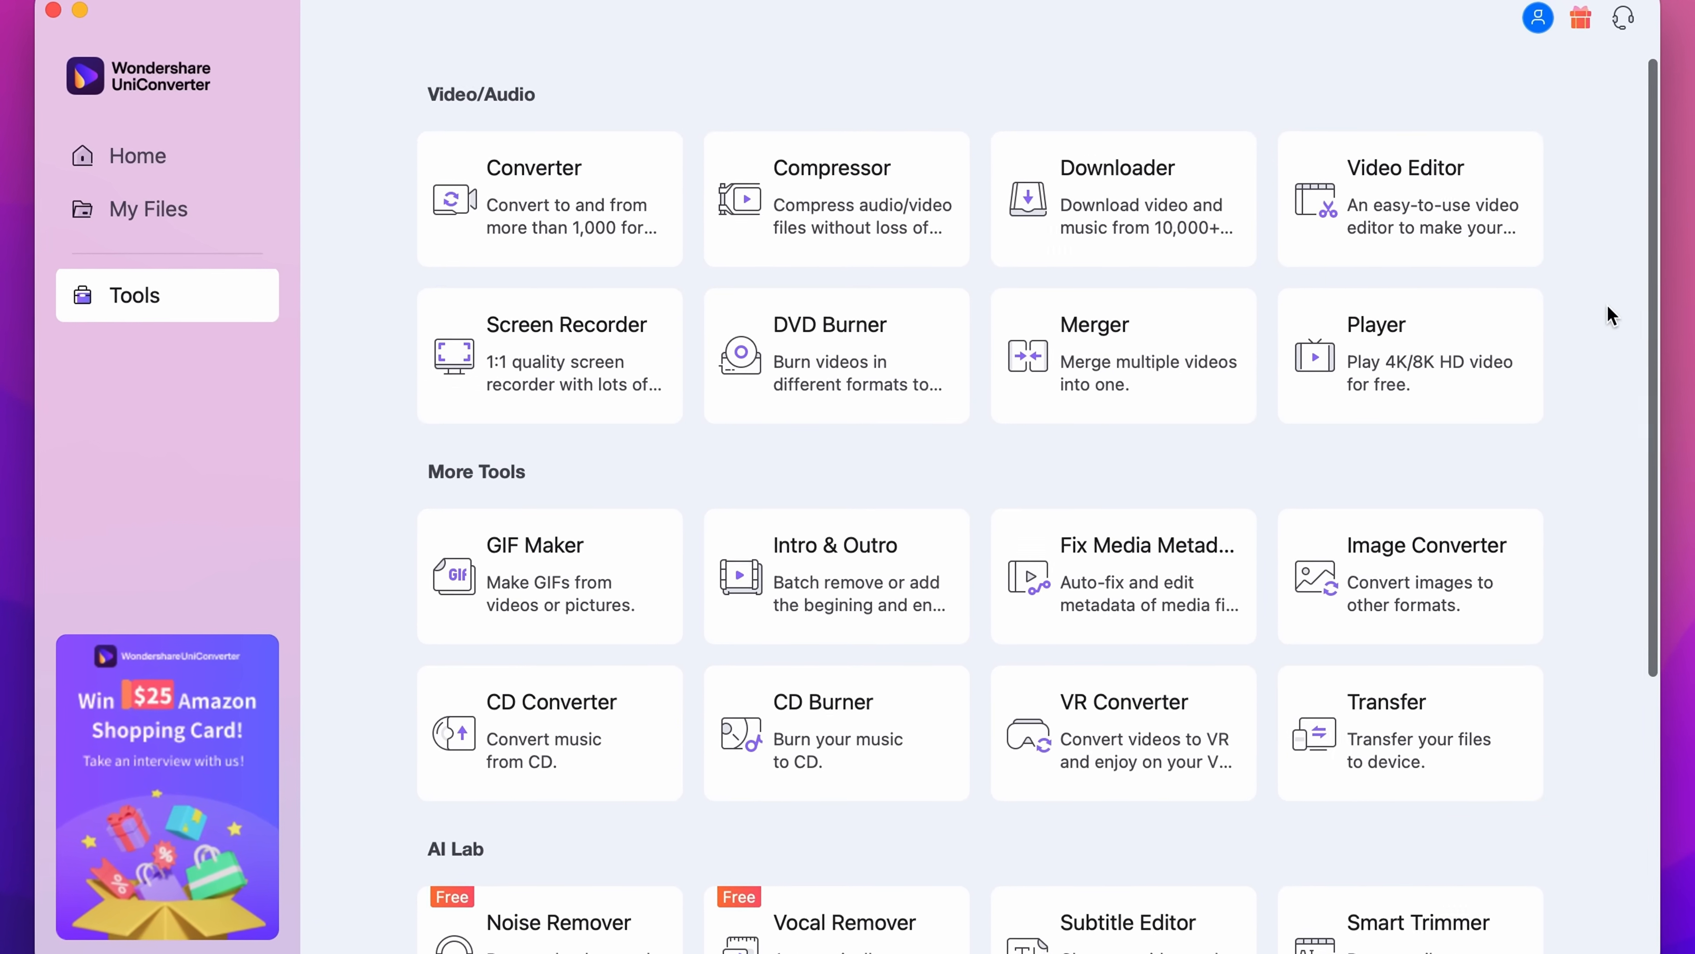
{"action": "scroll", "scroll_direction": "down", "scroll_amount": 3}
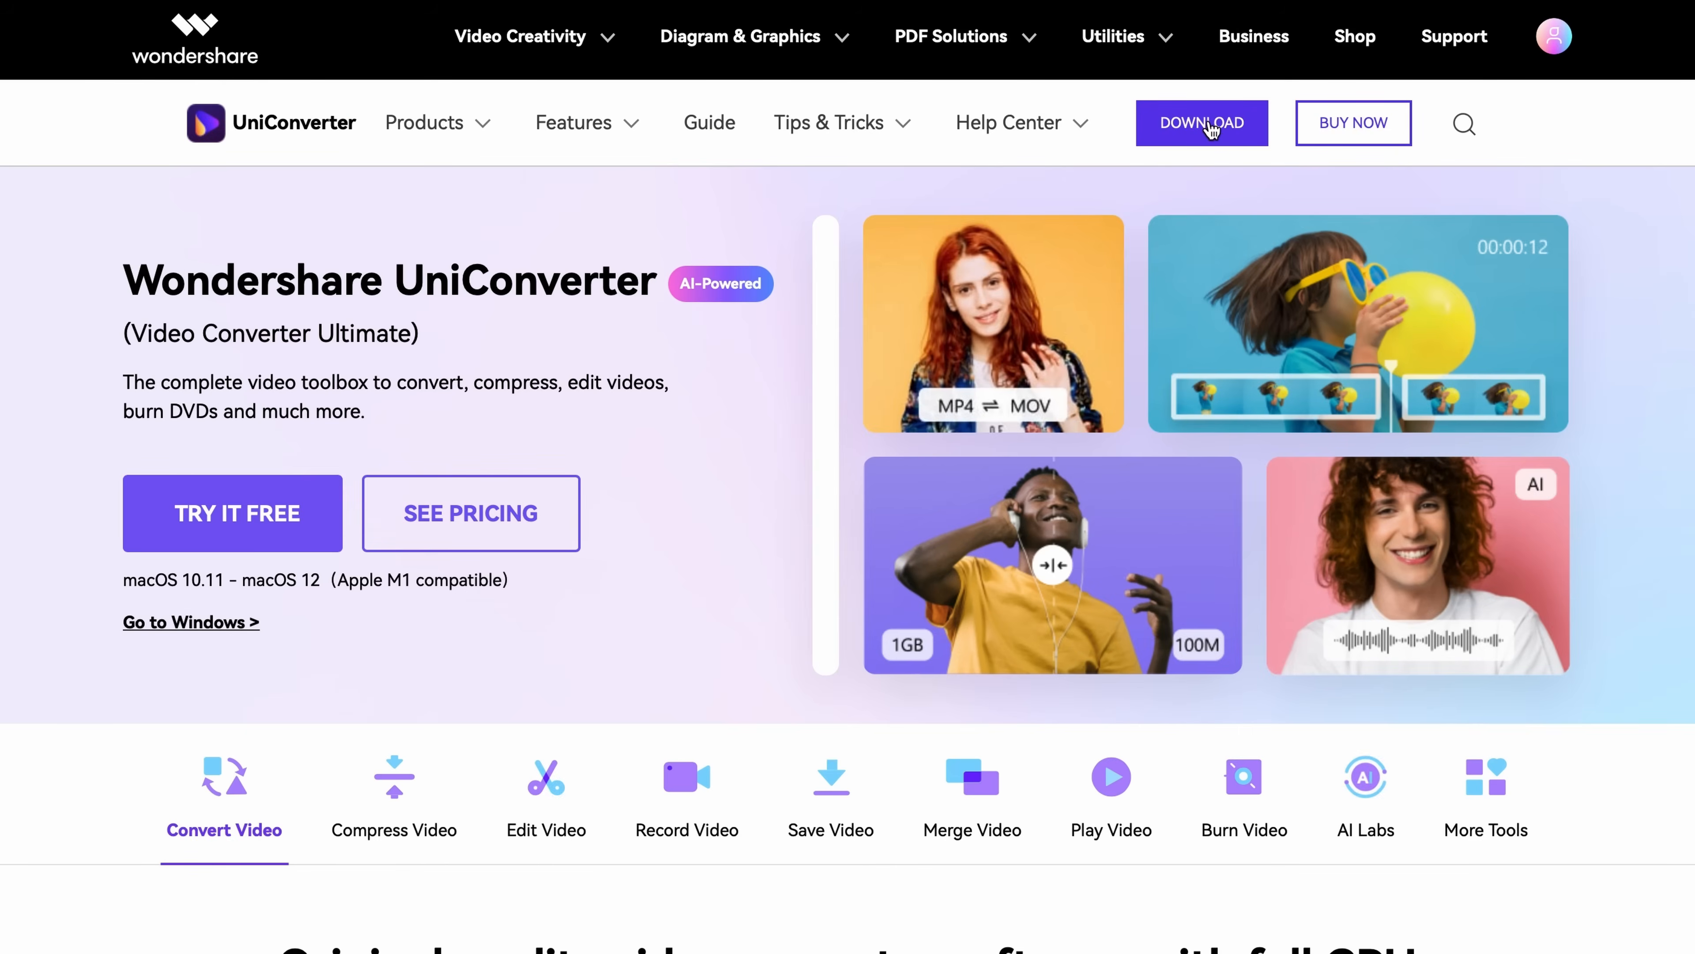
Step: Download the UniConverter 14 Mac installer and save it to the Downloads folder
{"action": "left_click", "coordinate": [1201, 122]}
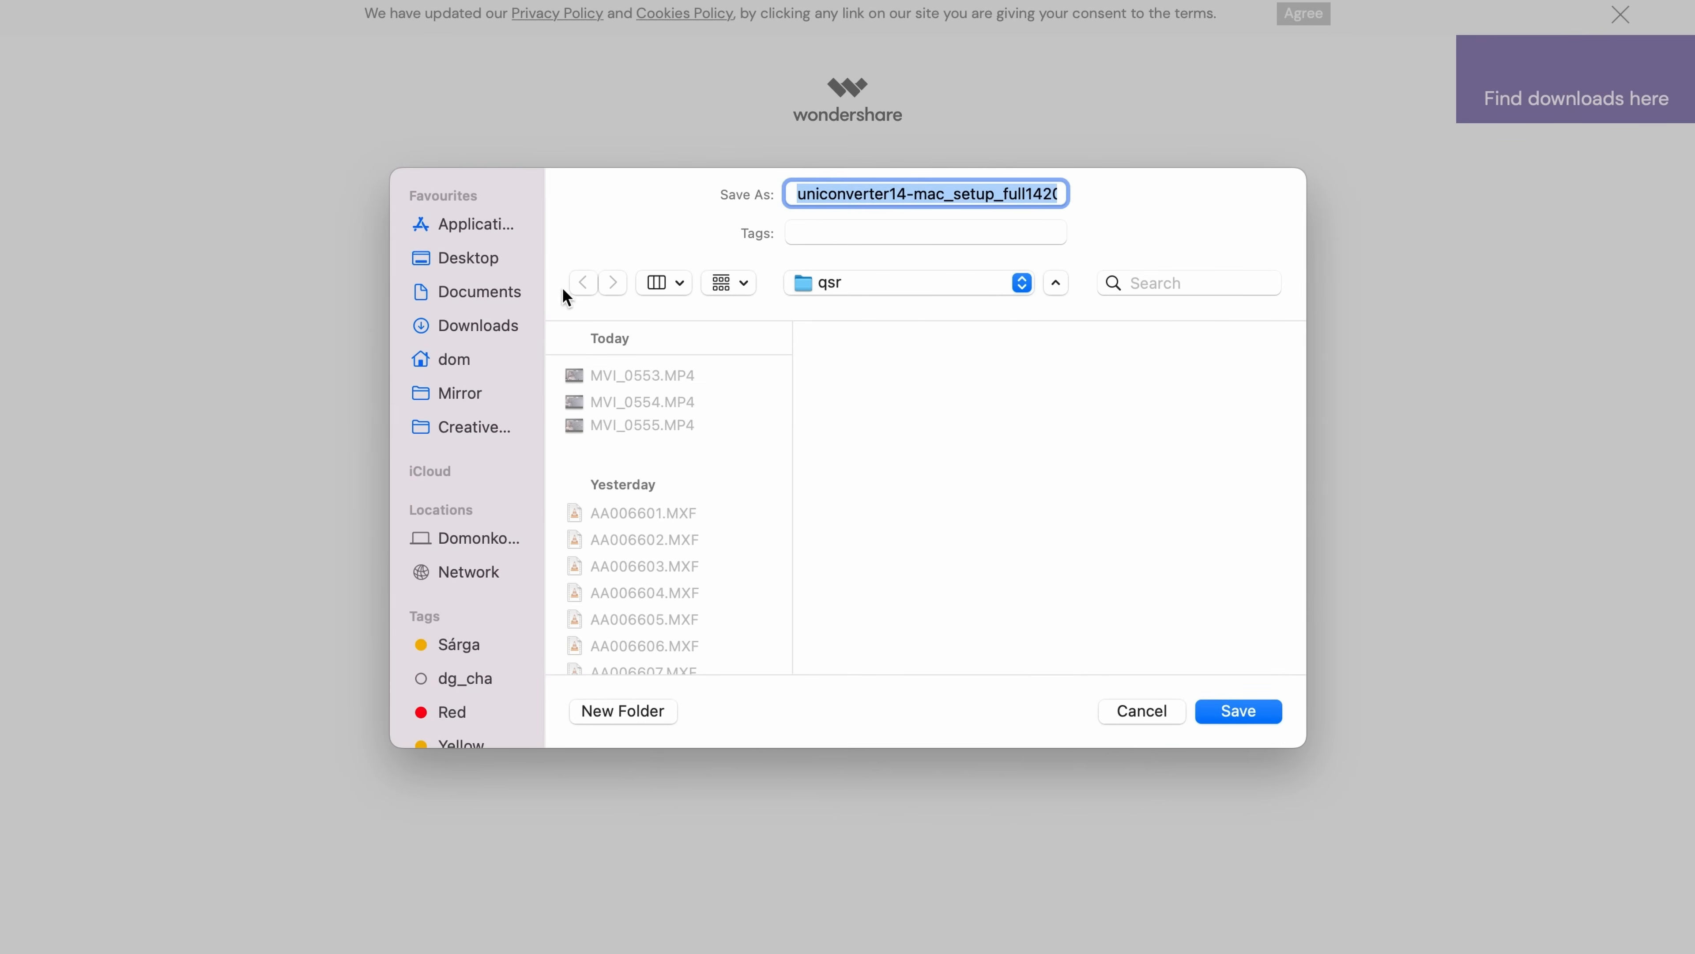
{"action": "left_click", "coordinate": [477, 326]}
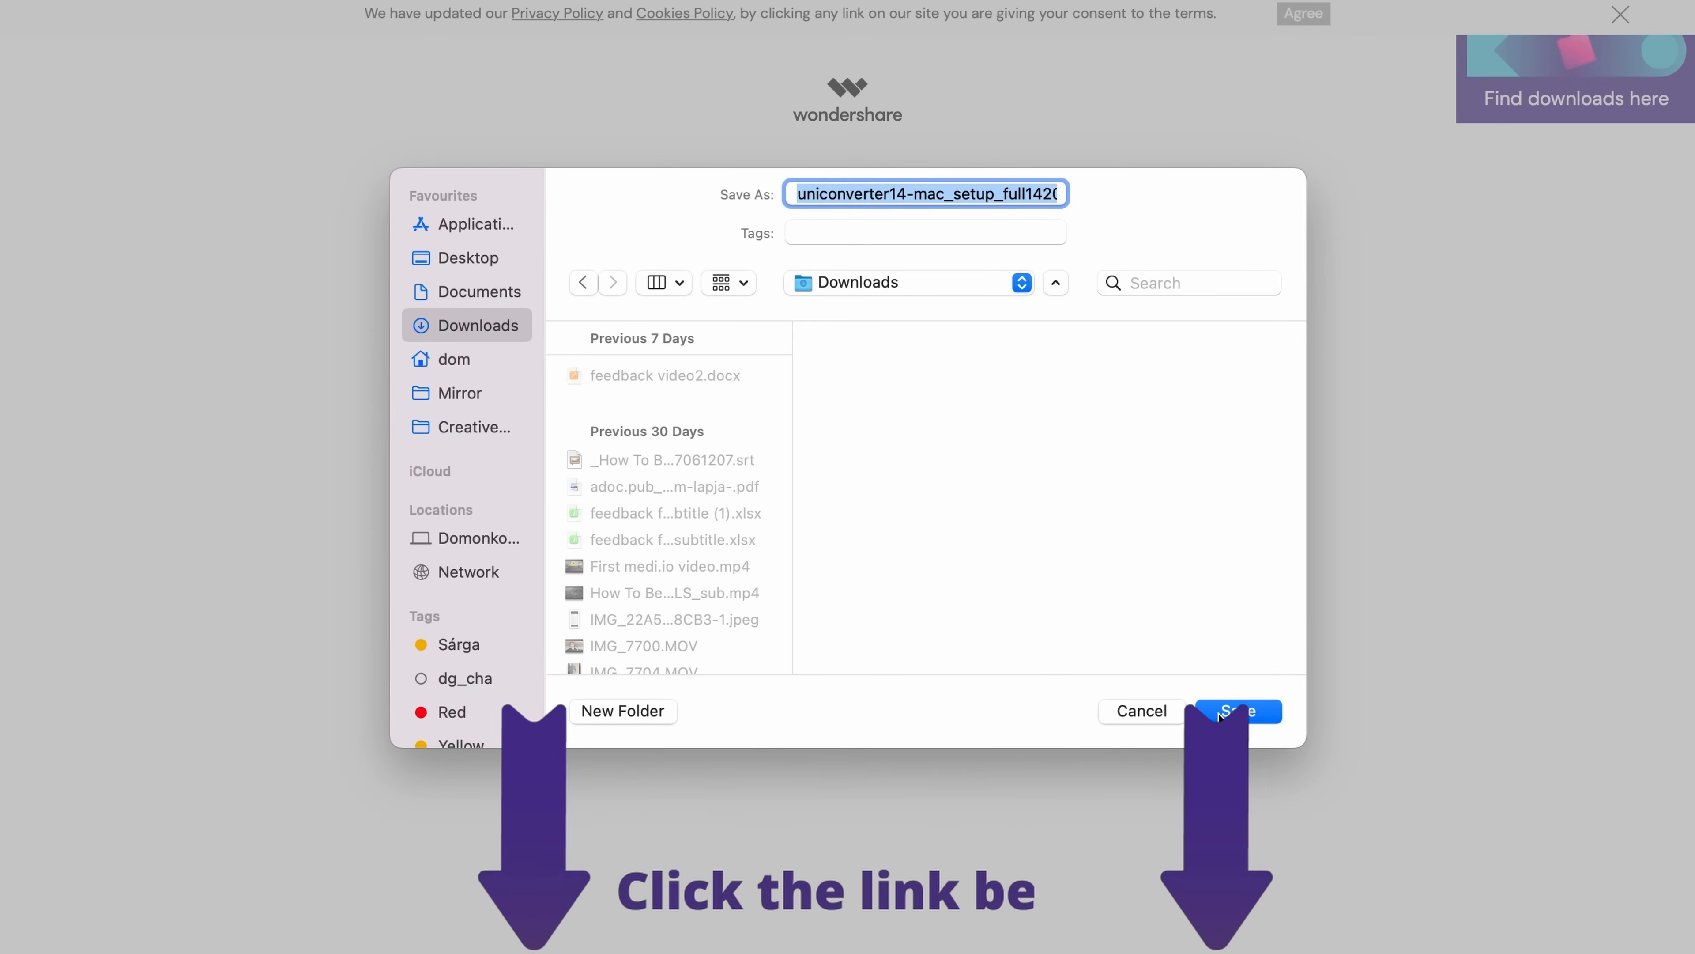
{"action": "left_click", "coordinate": [1236, 712]}
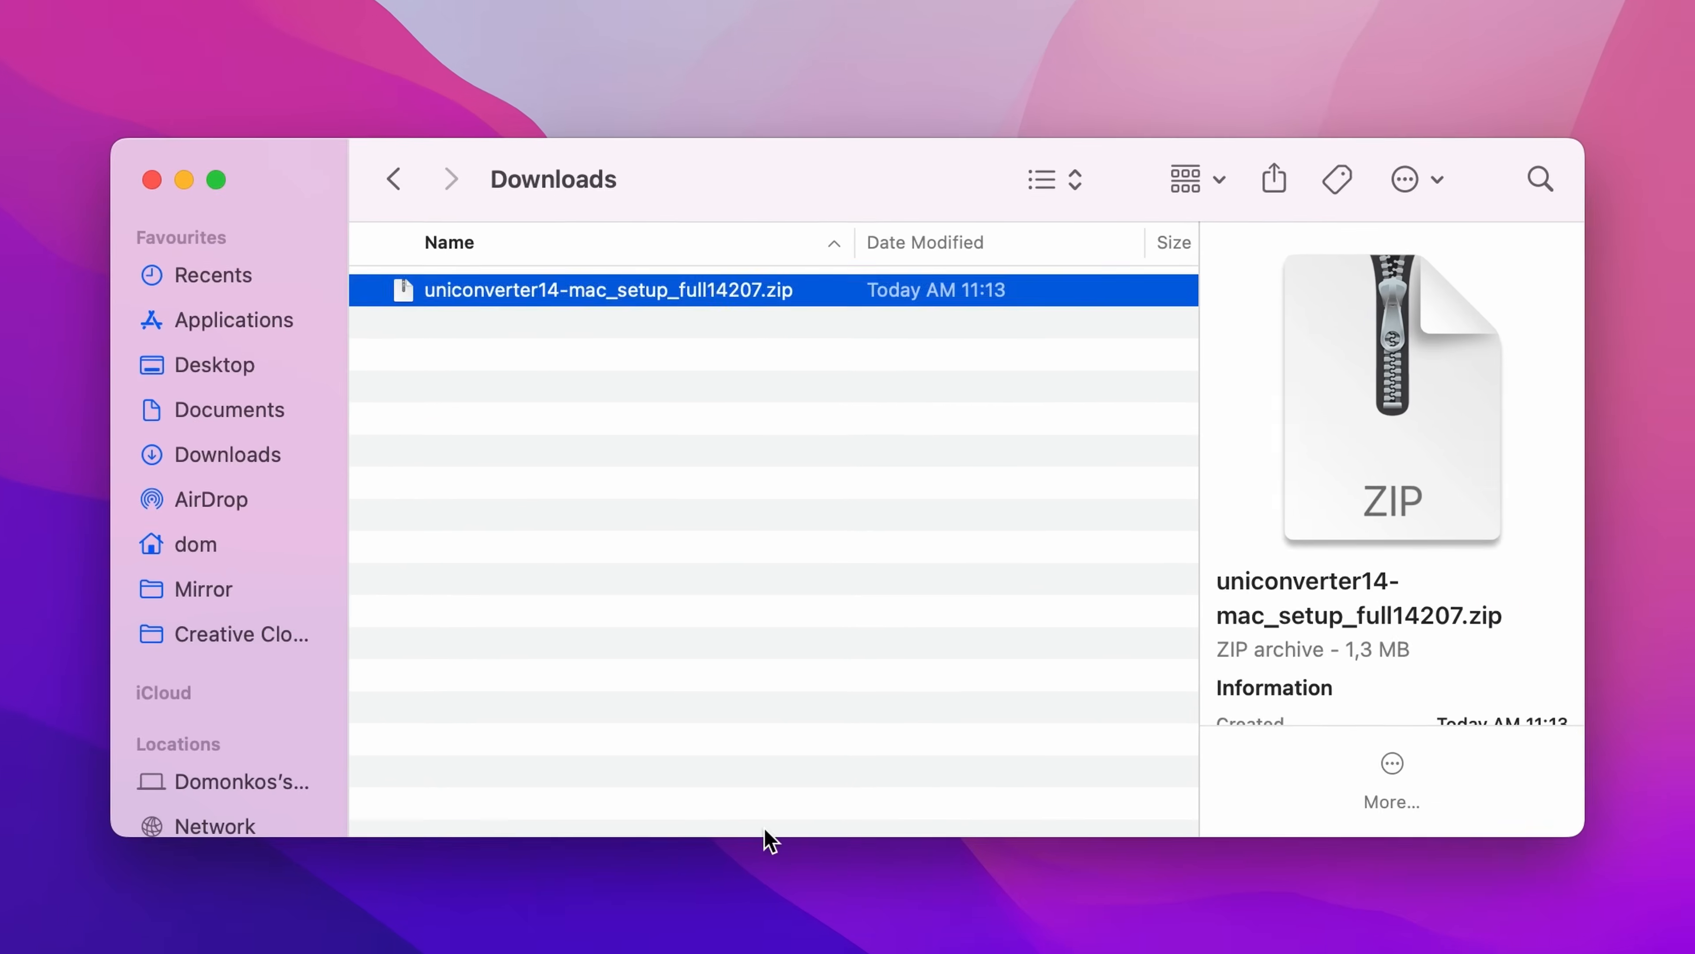
Step: Open uniconverter14-mac_setup_full14207.zip from Downloads and start the UniConverter installation
{"action": "double_click", "coordinate": [607, 289]}
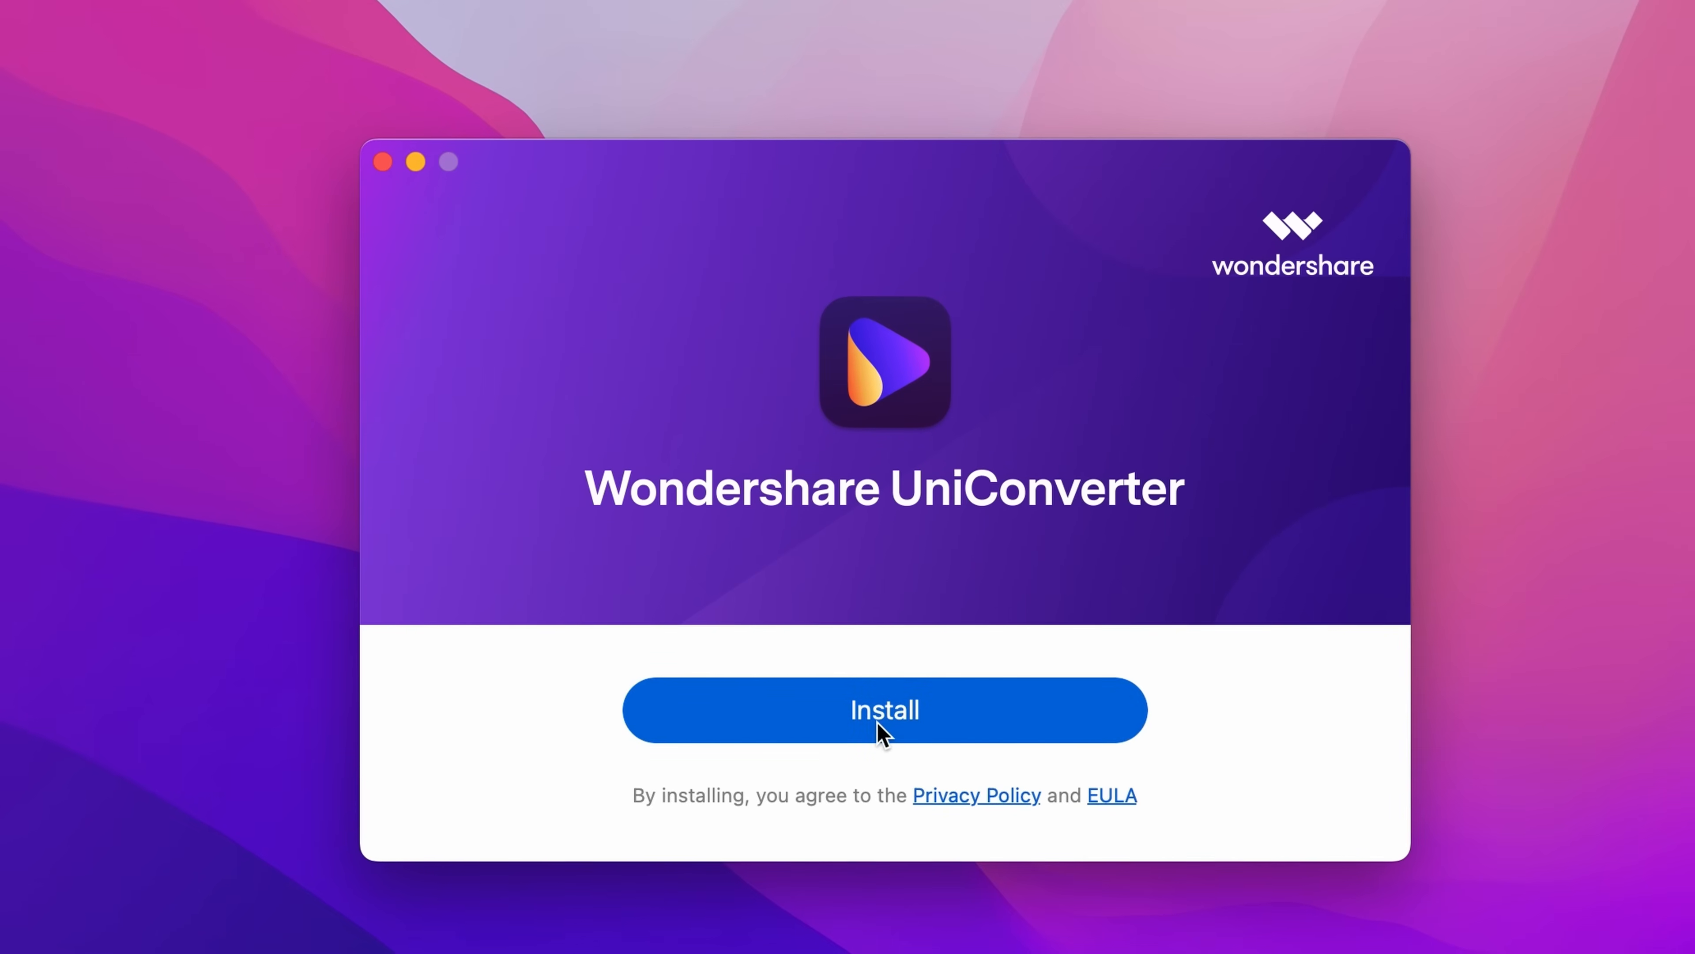
{"action": "left_click", "coordinate": [883, 710]}
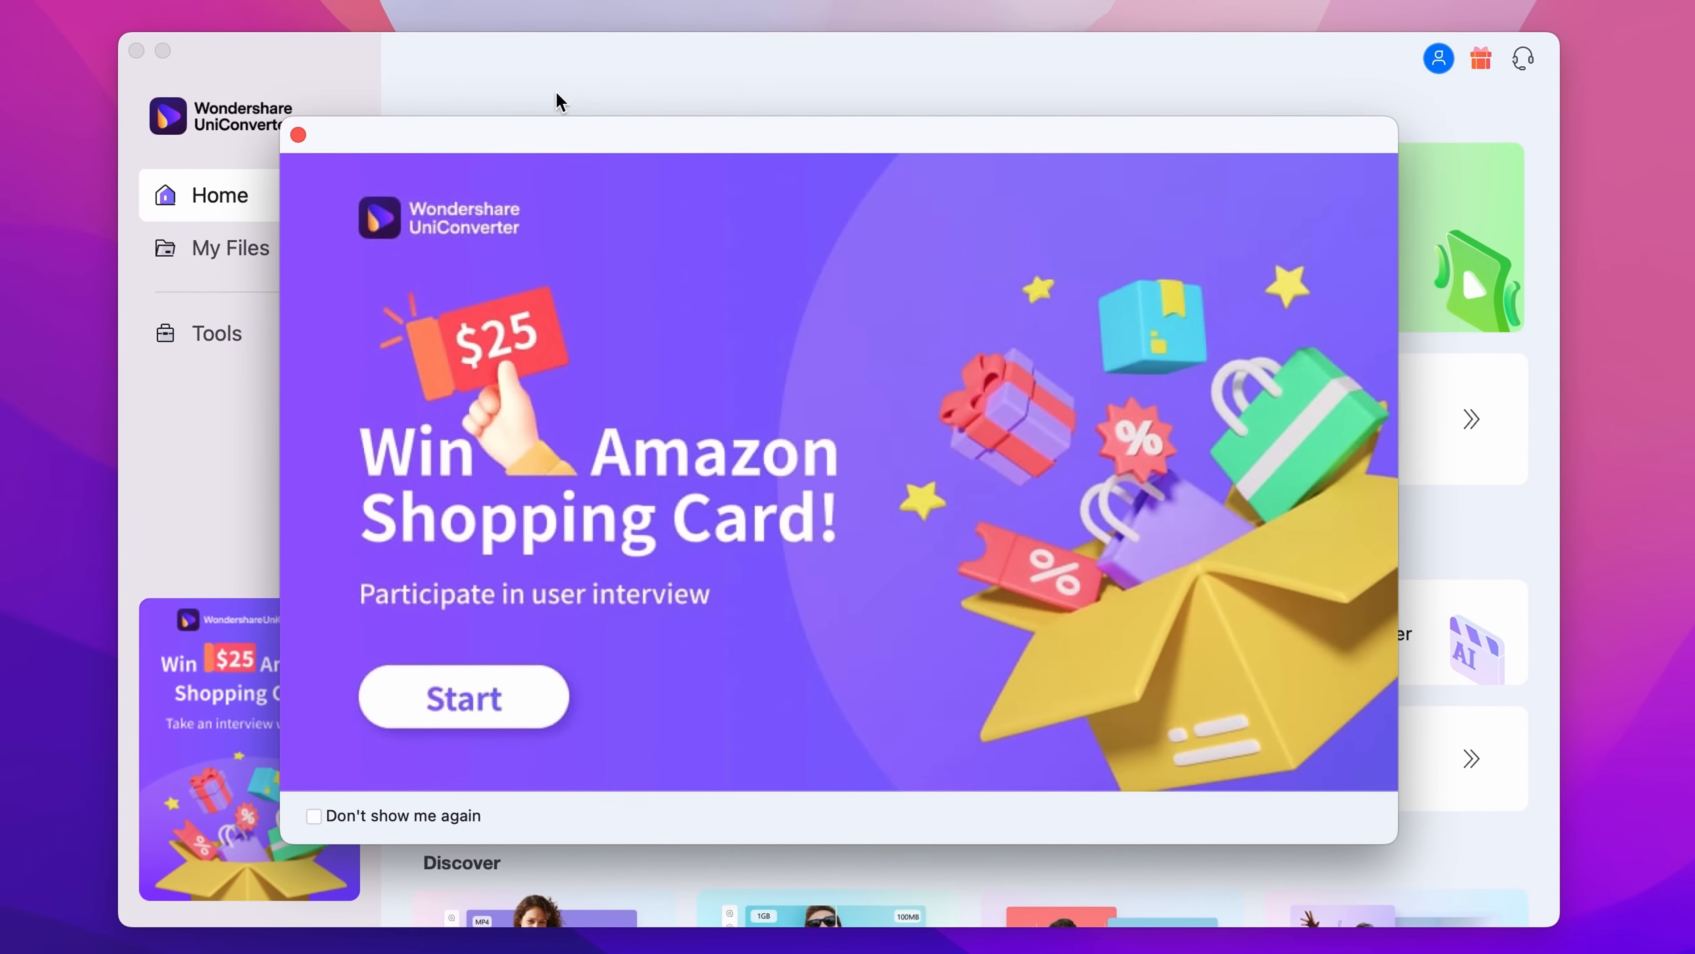
Step: Dismiss the Win $25 Amazon Shopping Card promotion to reach the home screen
{"action": "left_click", "coordinate": [298, 135]}
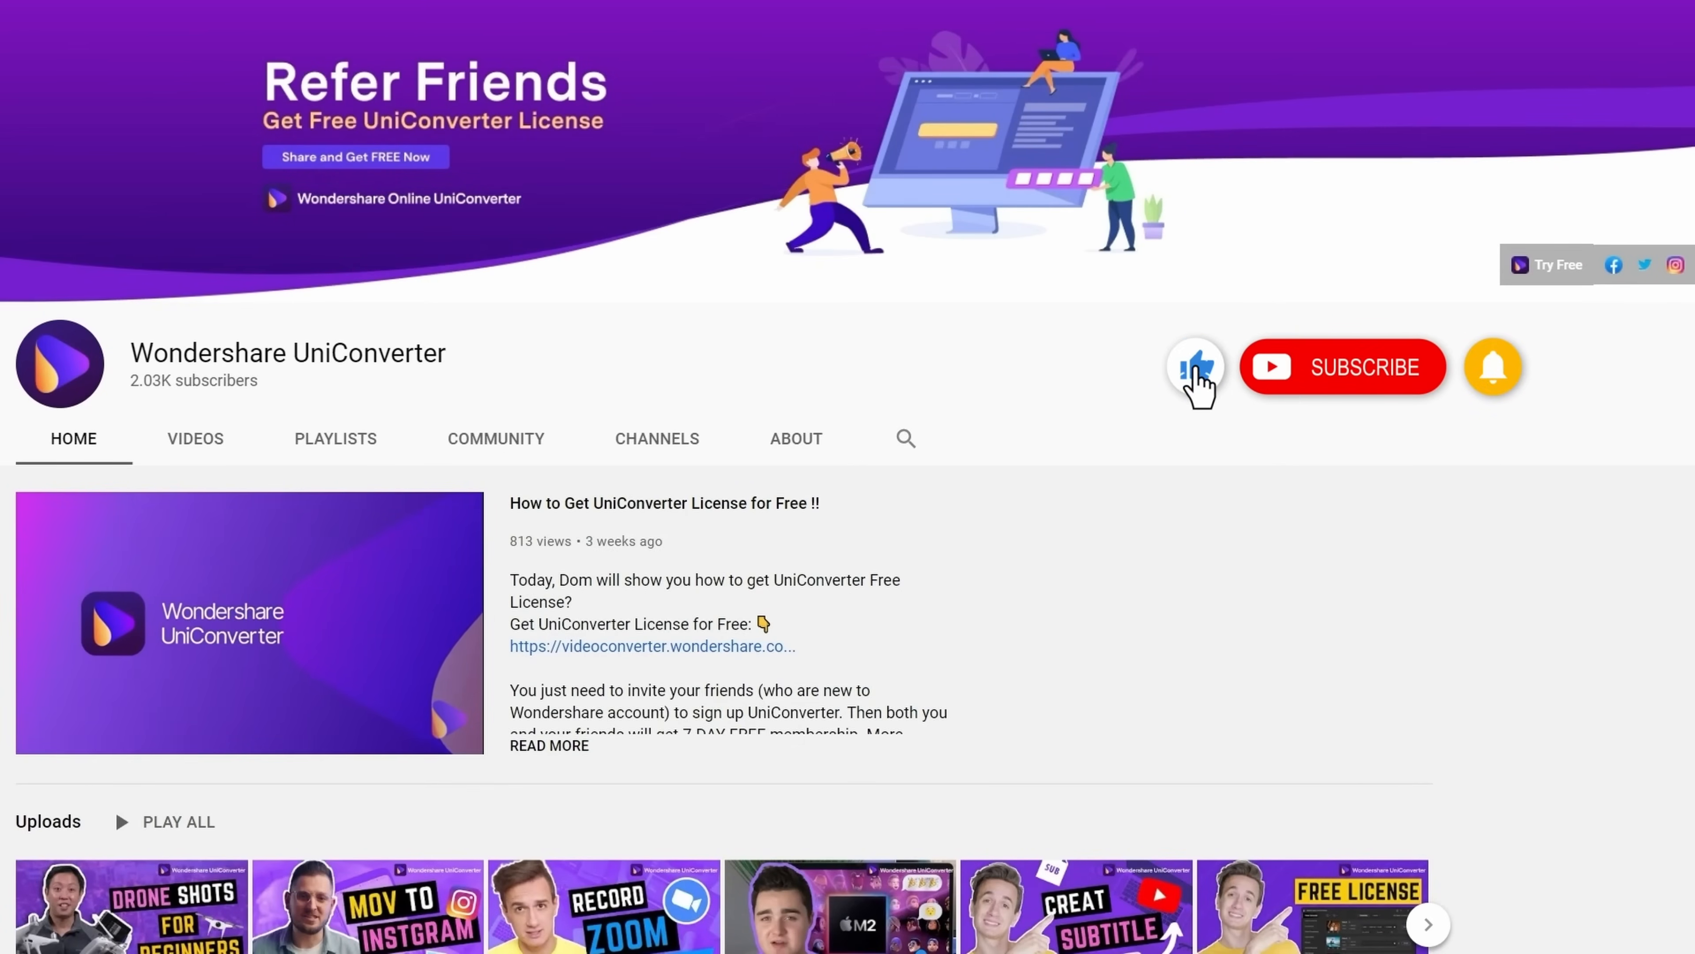
Step: Subscribe to the Wondershare UniConverter YouTube channel with notifications on
{"action": "left_click", "coordinate": [1340, 366]}
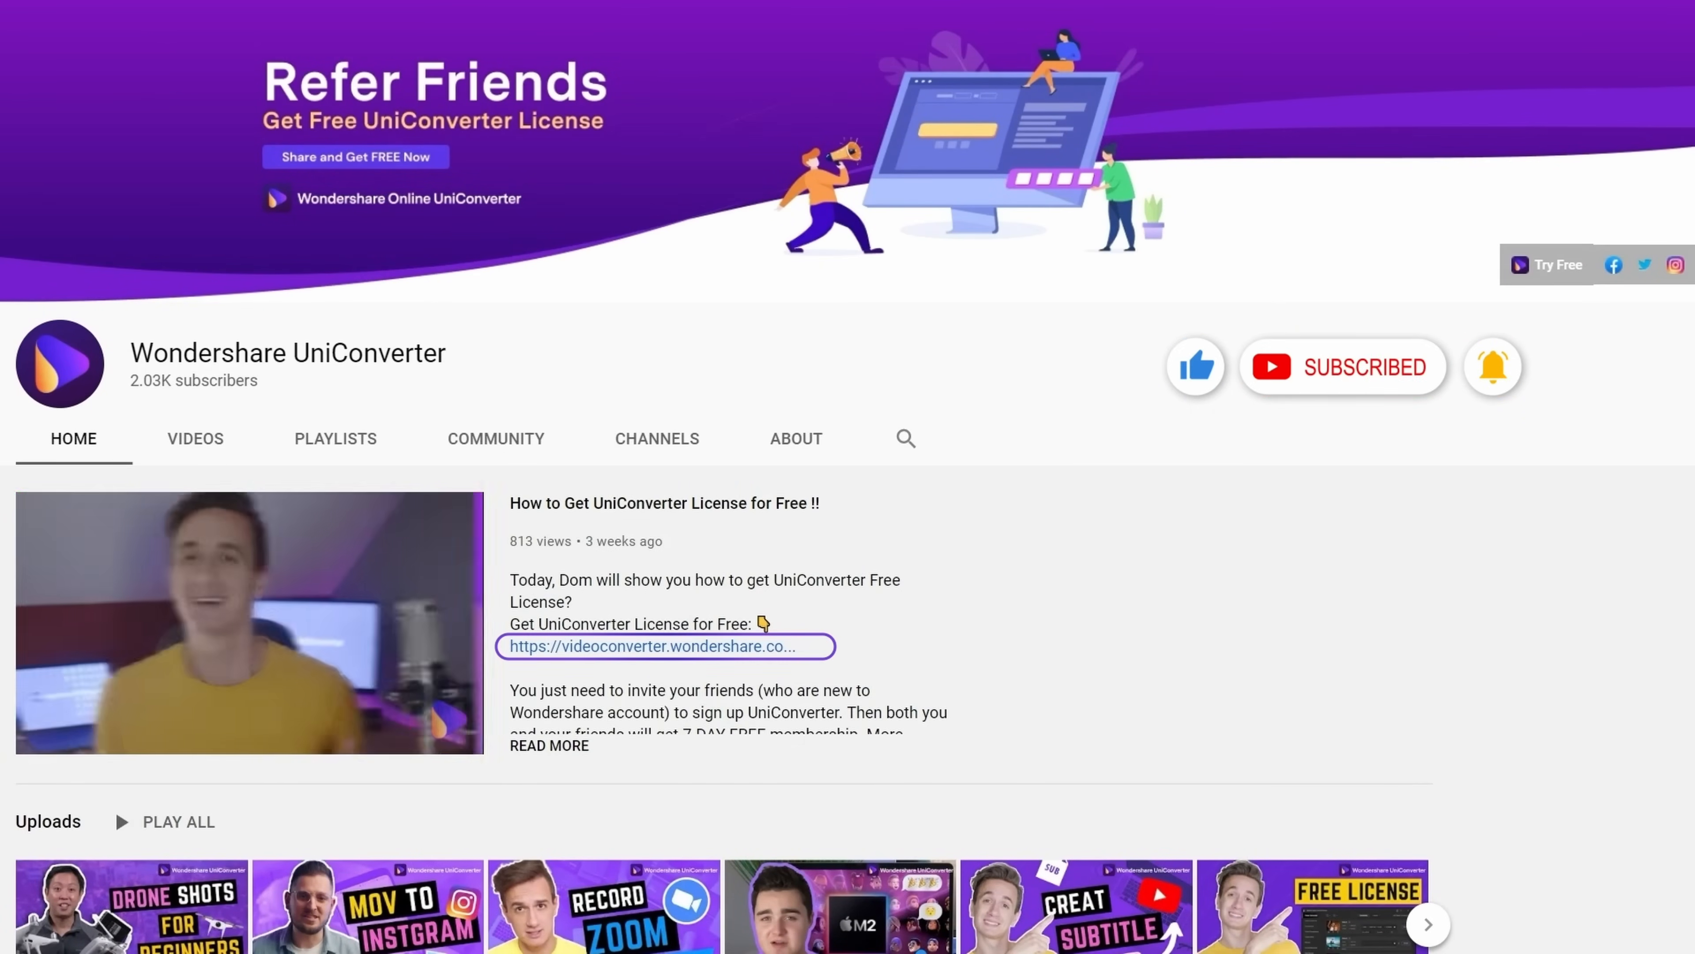
{"action": "mouse_move", "coordinate": [805, 665]}
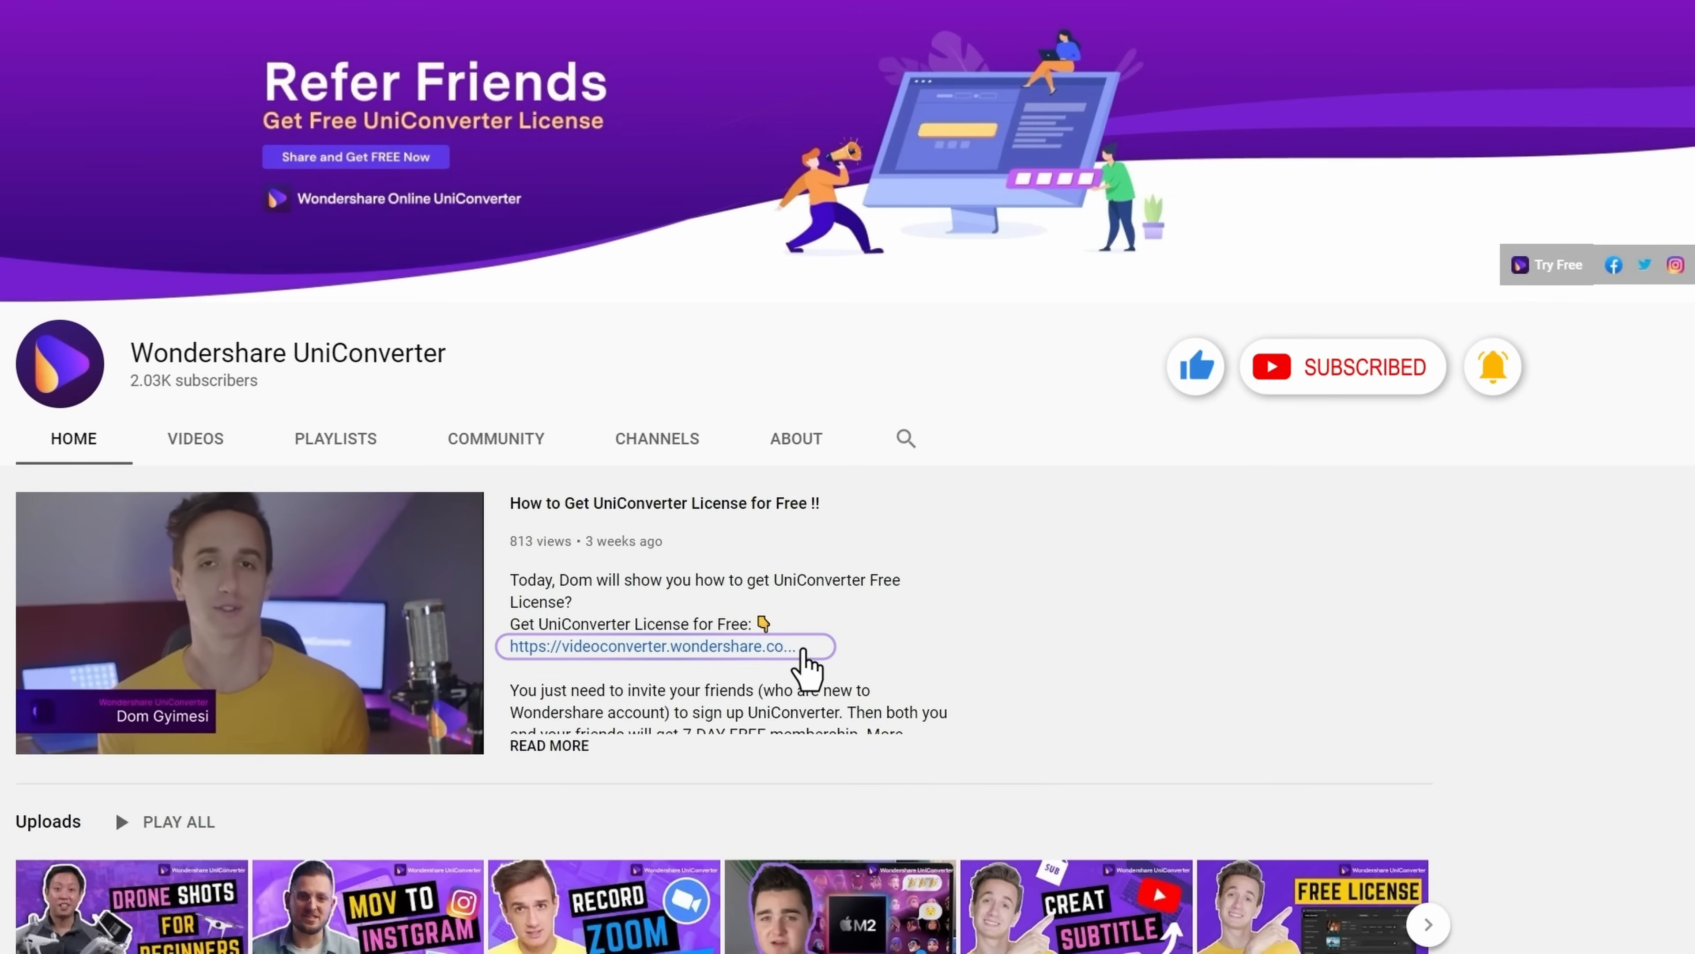